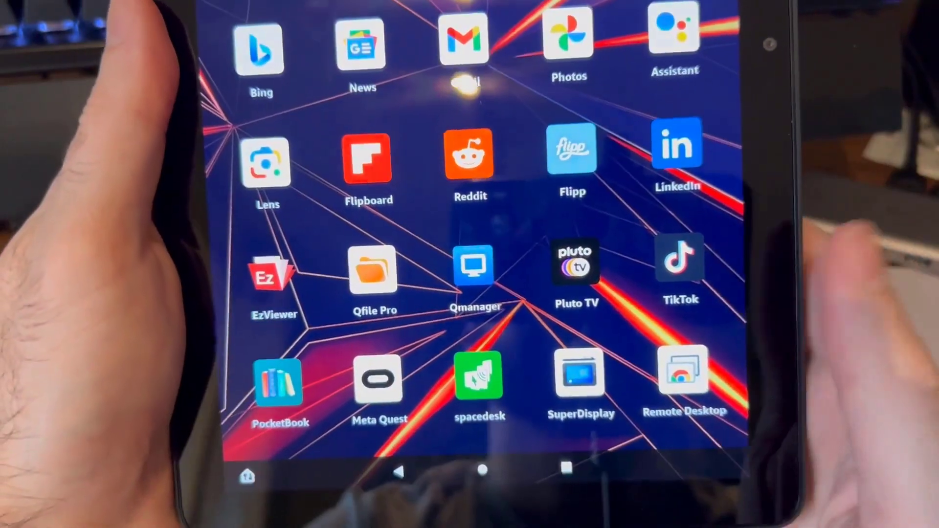
Scroll through the home screen apps and open the Photos gallery.
scroll("down", 3)
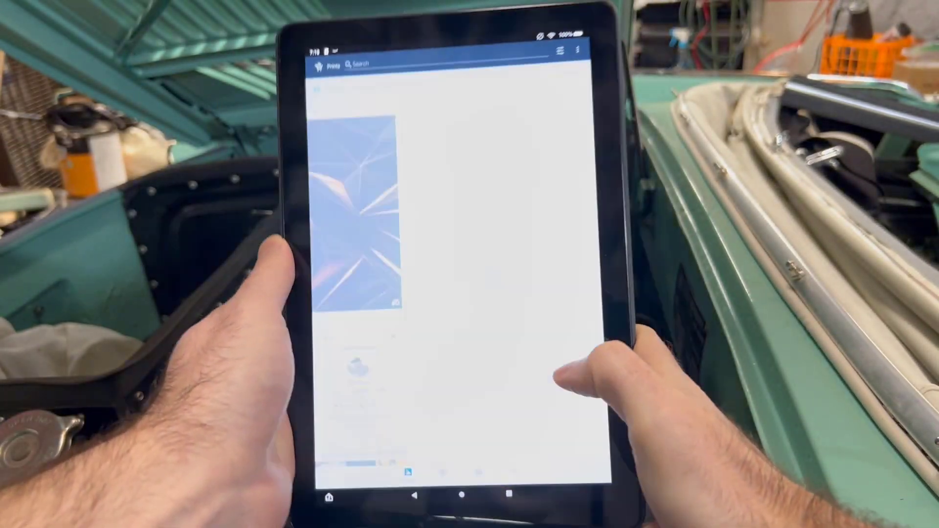
Share the engine bay photo into a ChatGPT 4 chat and start a question about it.
left_click(360, 210)
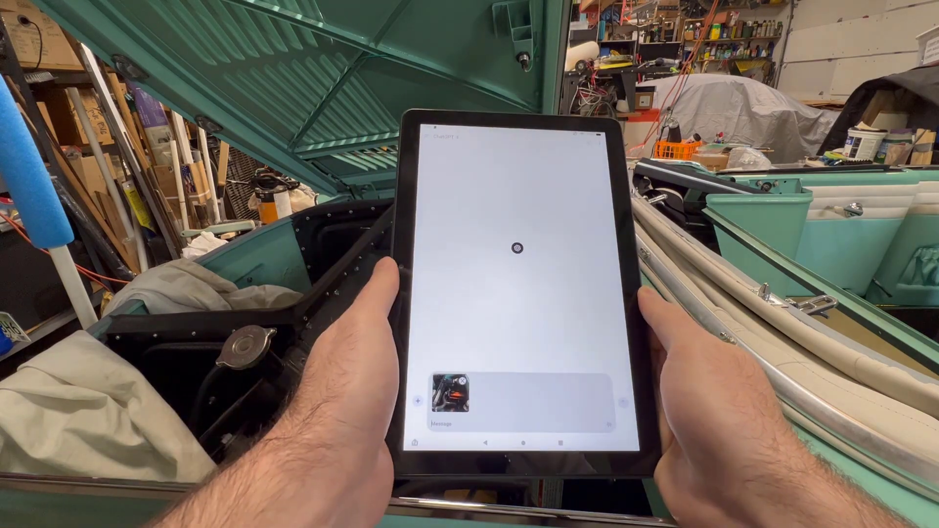
left_click(510, 424)
type("What is this?")
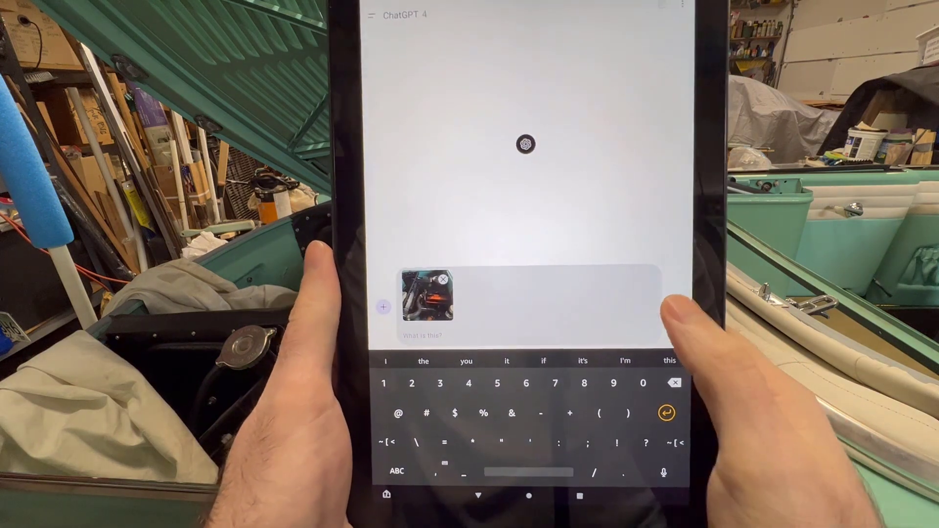
Send the photo with 'What is this?' and scroll the Ampere engine repair transcript.
left_click(667, 413)
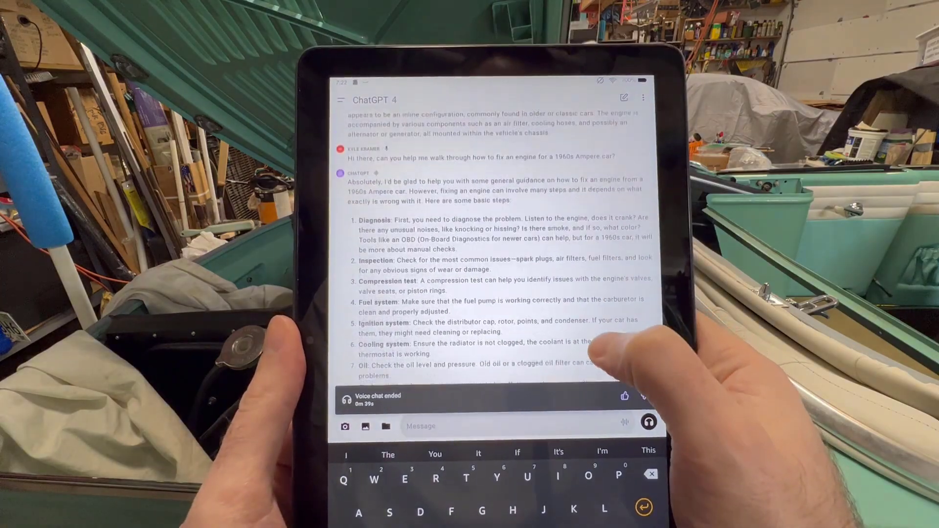
scroll("down", 3)
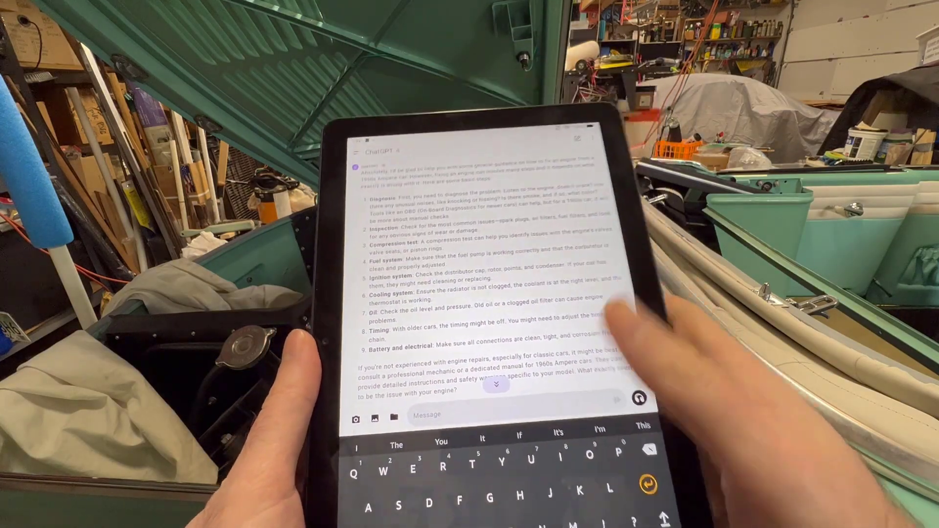